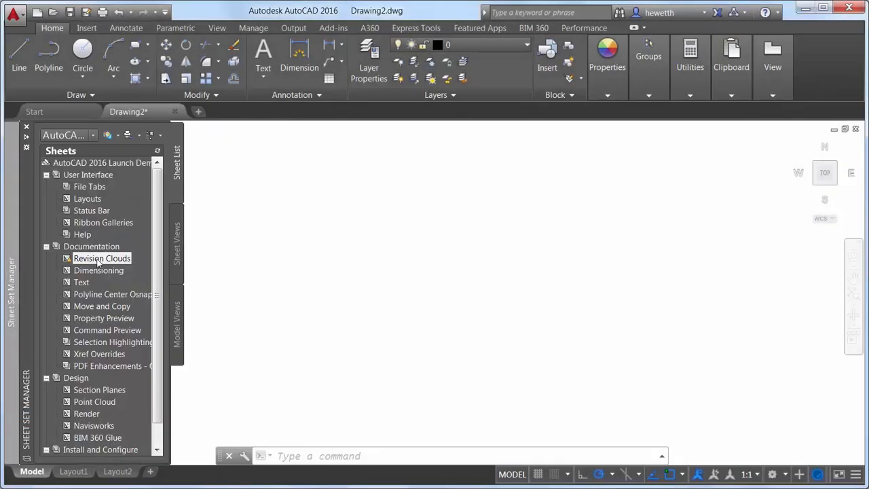
- Open the Revision Clouds sheet of the Steuart Tower drawing from the Sheet Set Manager
double_click(101, 258)
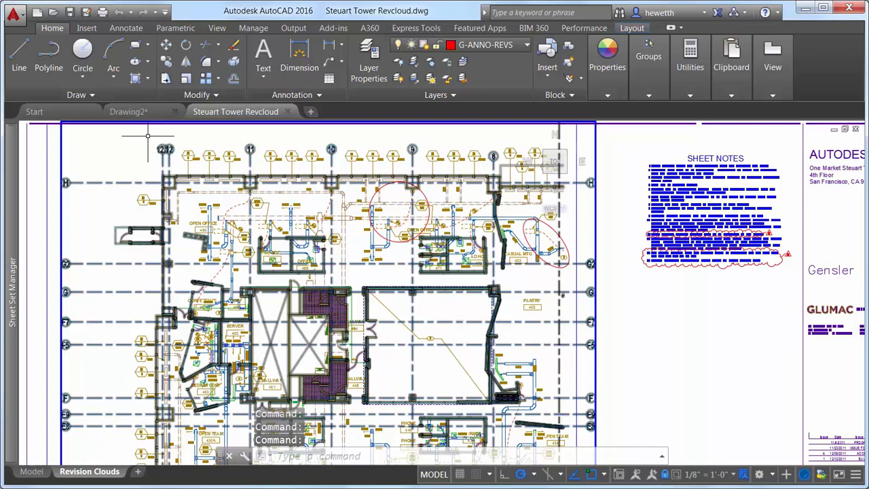
- Show the Rectangular, Polygonal and Freehand revision cloud choices on the Annotate Markup panel
click(125, 28)
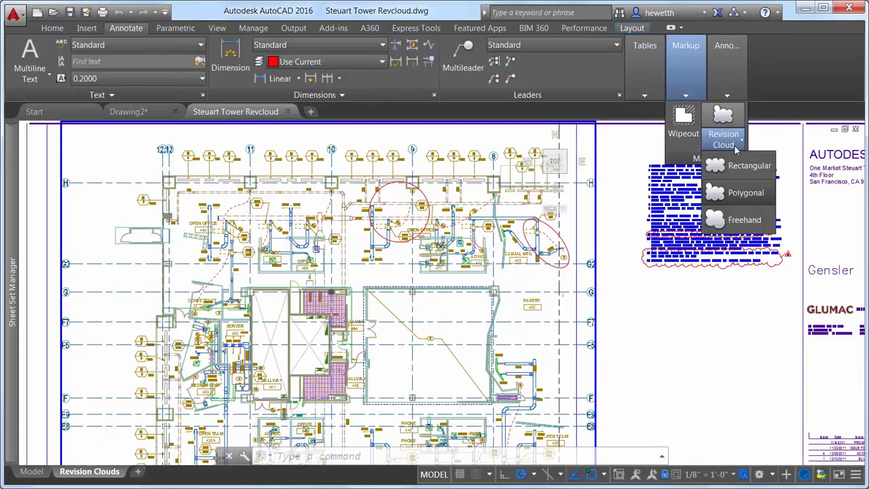
mouse_move(744, 220)
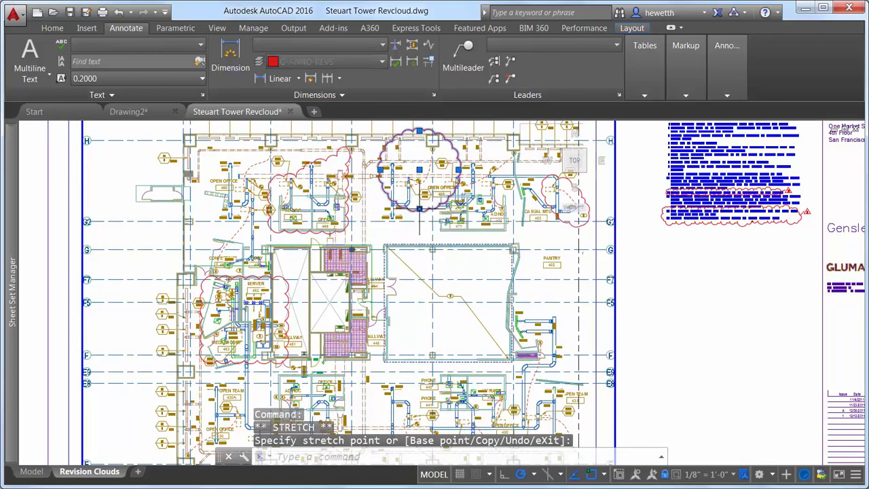
- Cancel the grip stretch of the selected revision cloud and release it
key(Escape)
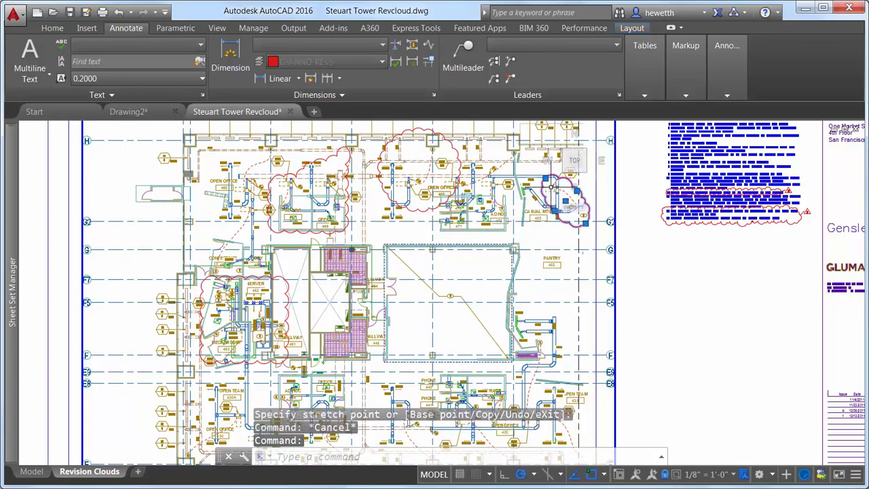